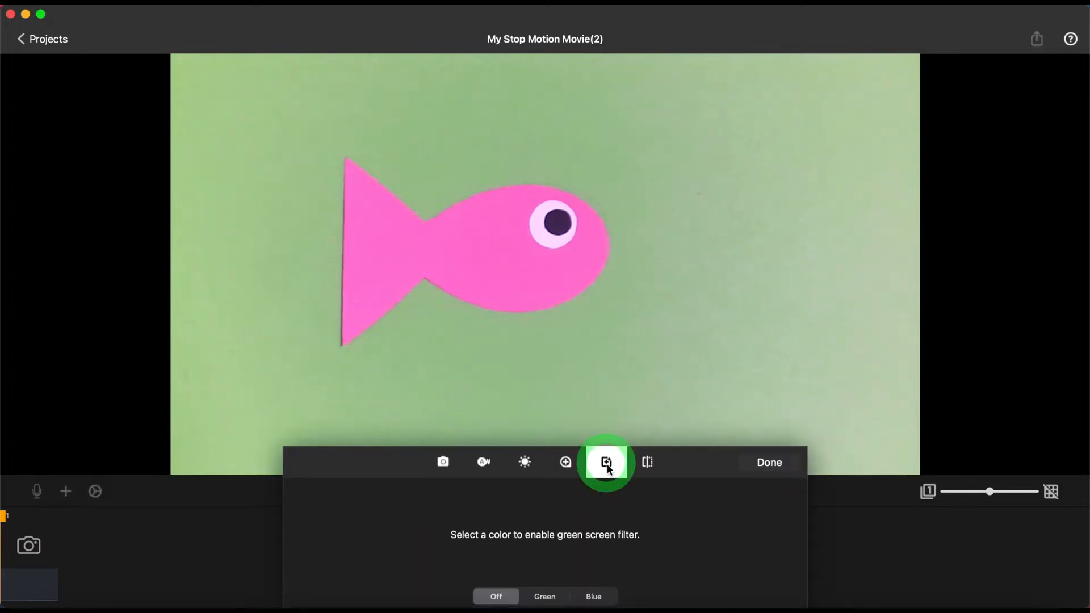
mouse_move(605, 462)
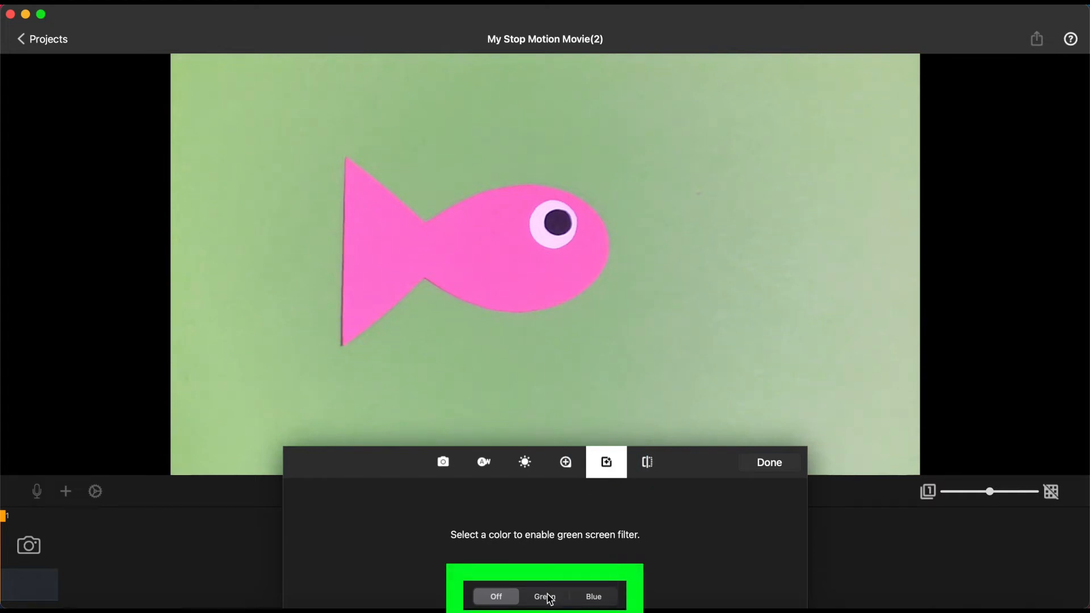
Step: Select green as the key colour and raise the keying level to about +3
click(544, 596)
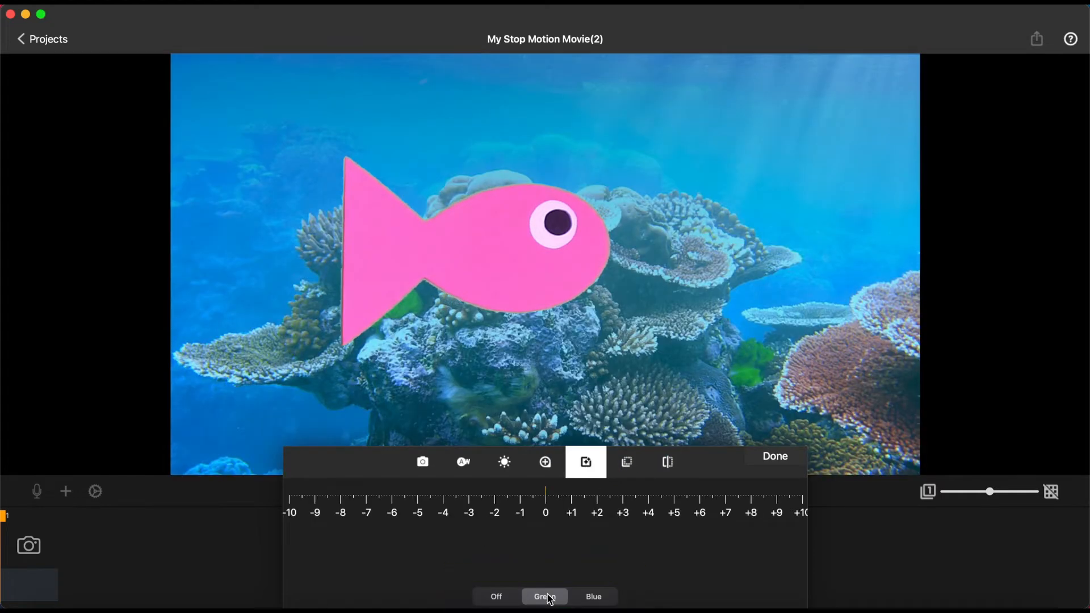
click(544, 596)
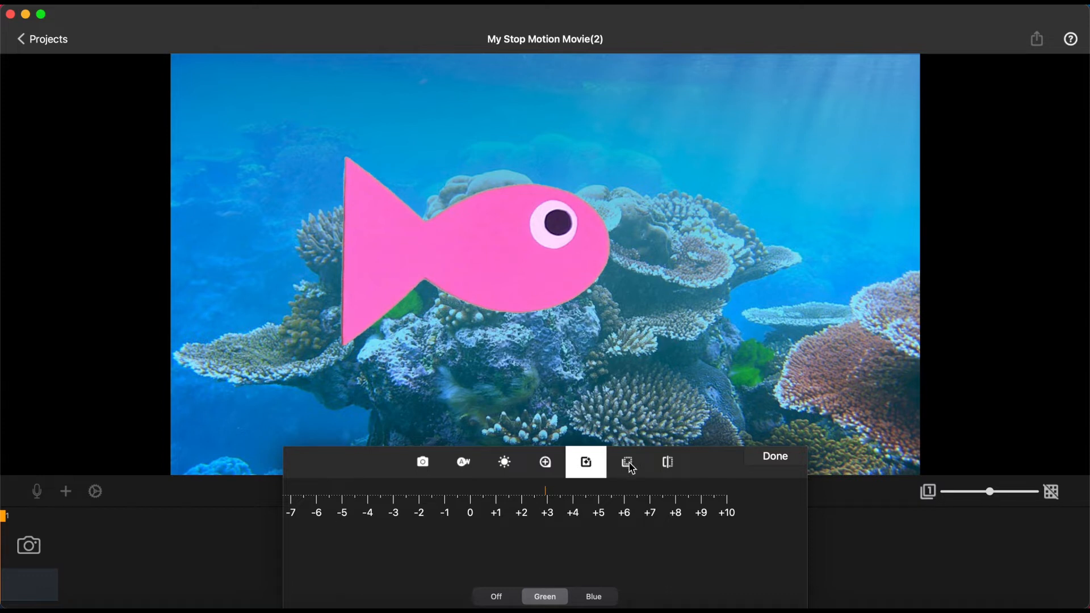
Step: Try cloudy sky, sunburst and colour-bar backgrounds from the gallery, then return to the coral reef
click(626, 462)
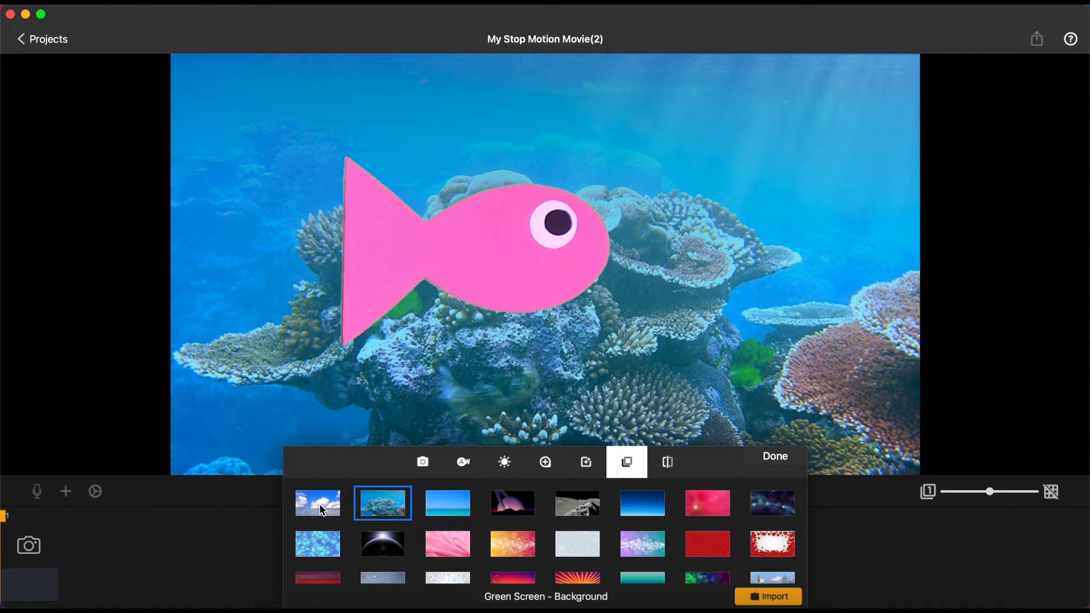
click(318, 502)
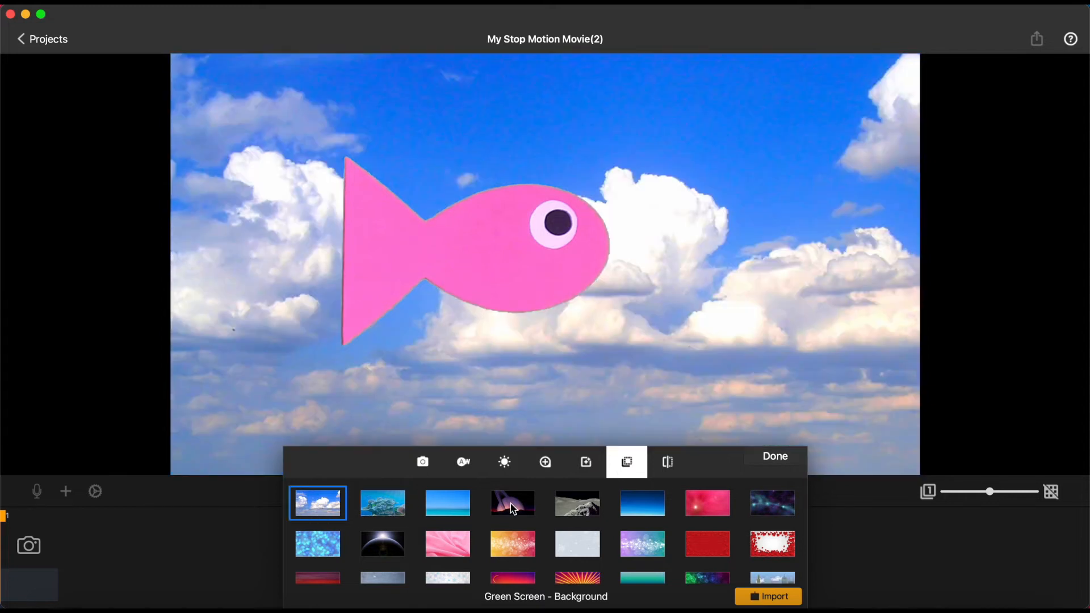
click(512, 503)
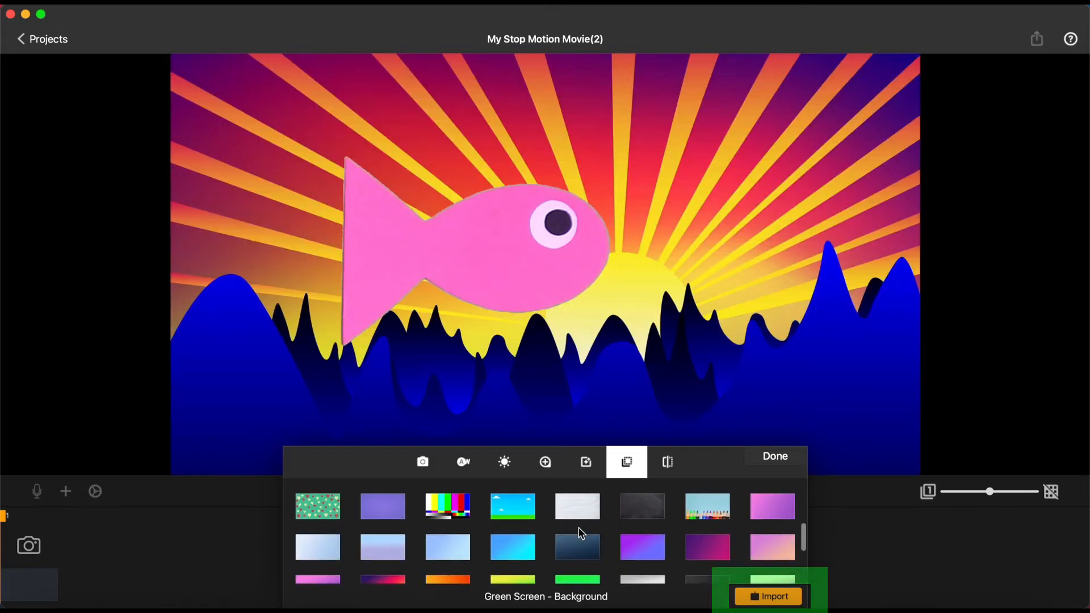
click(447, 504)
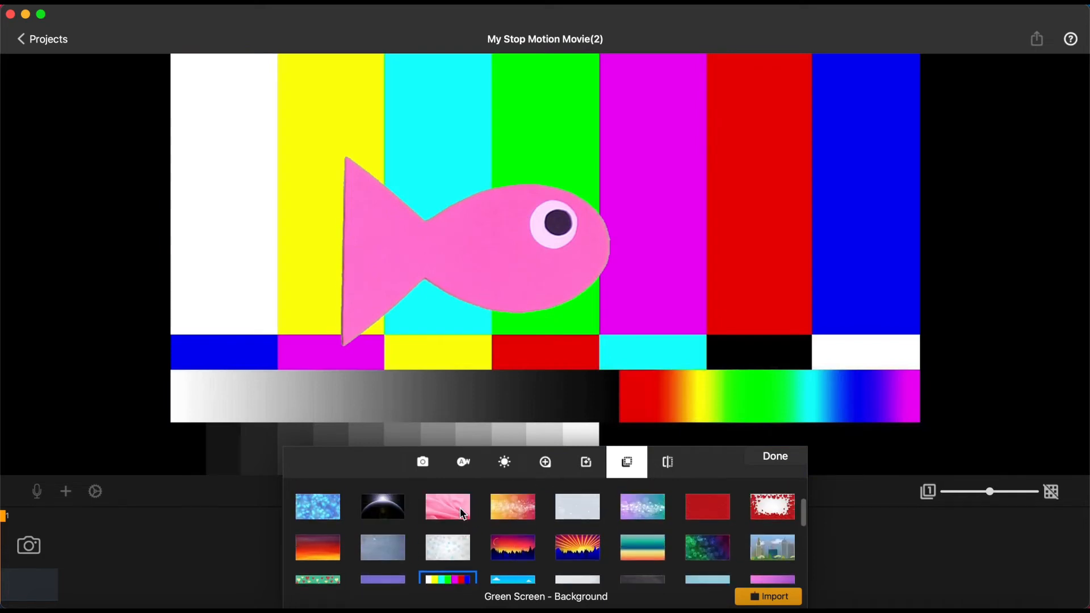
click(381, 503)
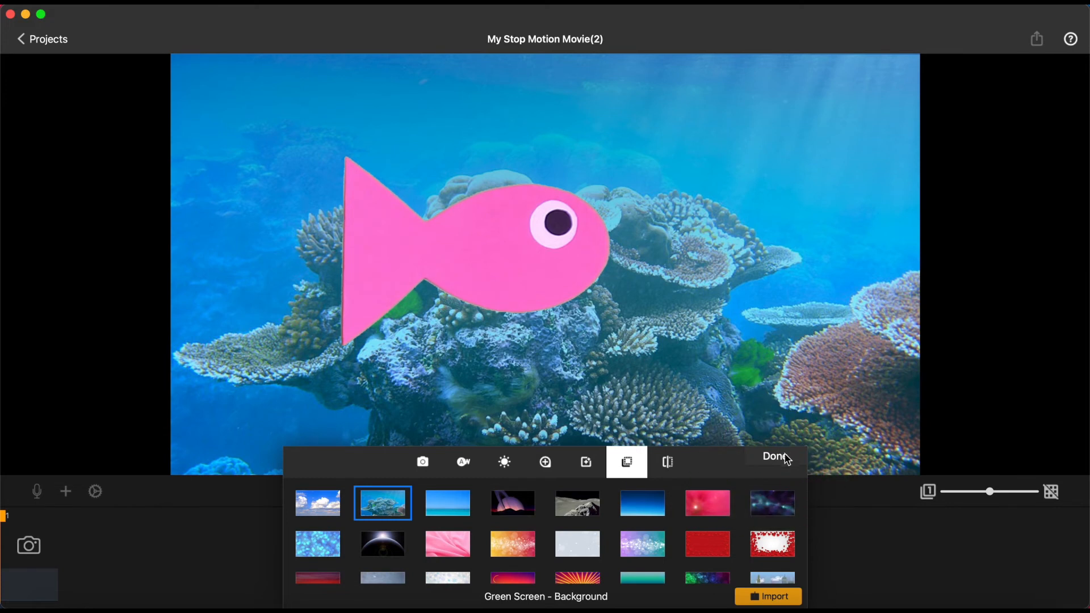
Step: Finish the green screen edit with Done and play the fish animation over the reef
click(773, 456)
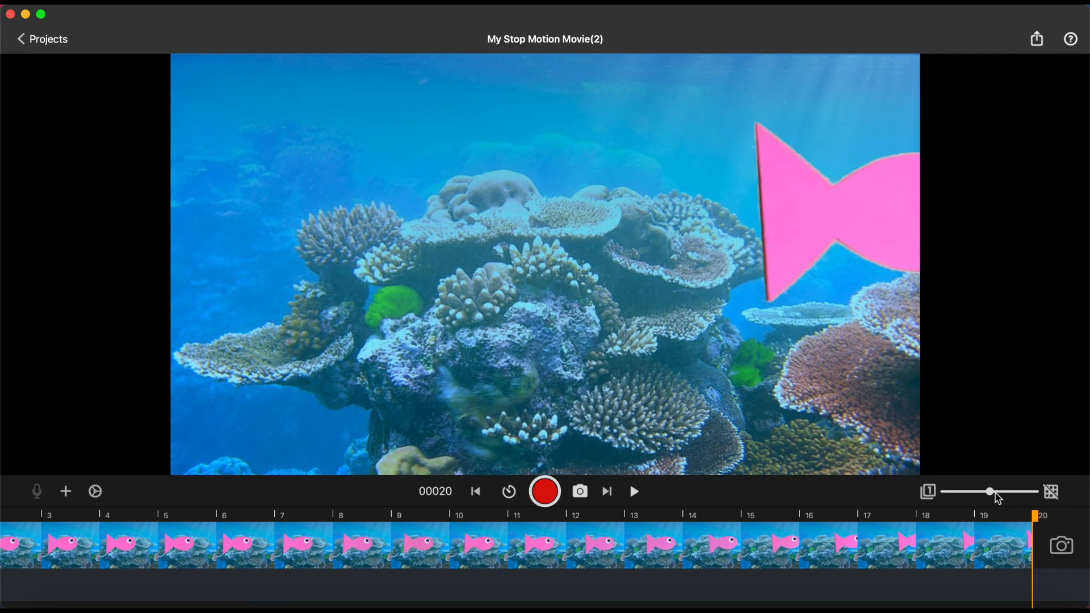
click(632, 490)
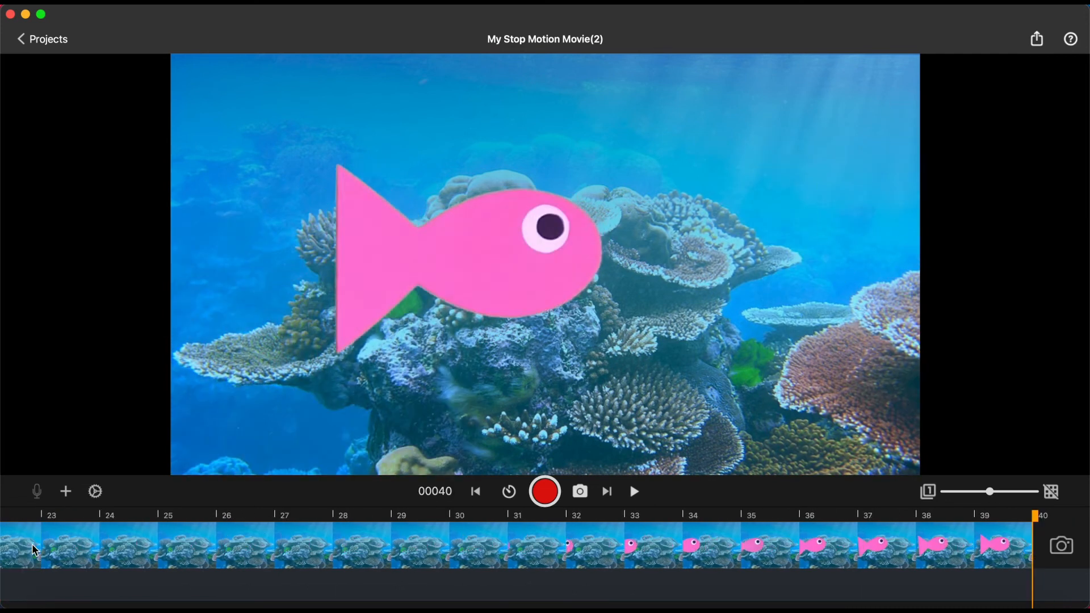
click(632, 490)
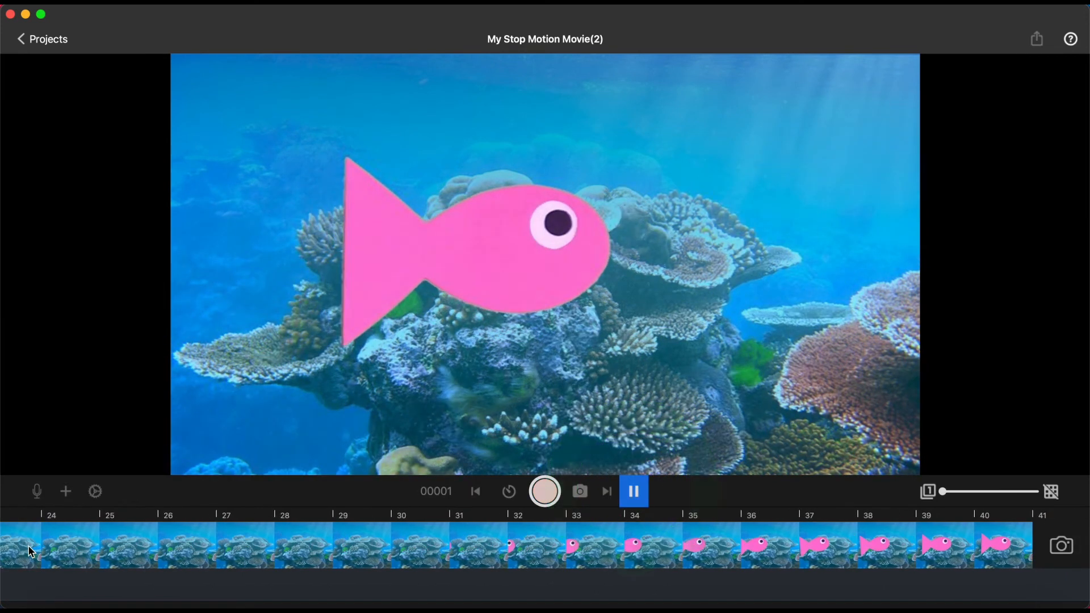